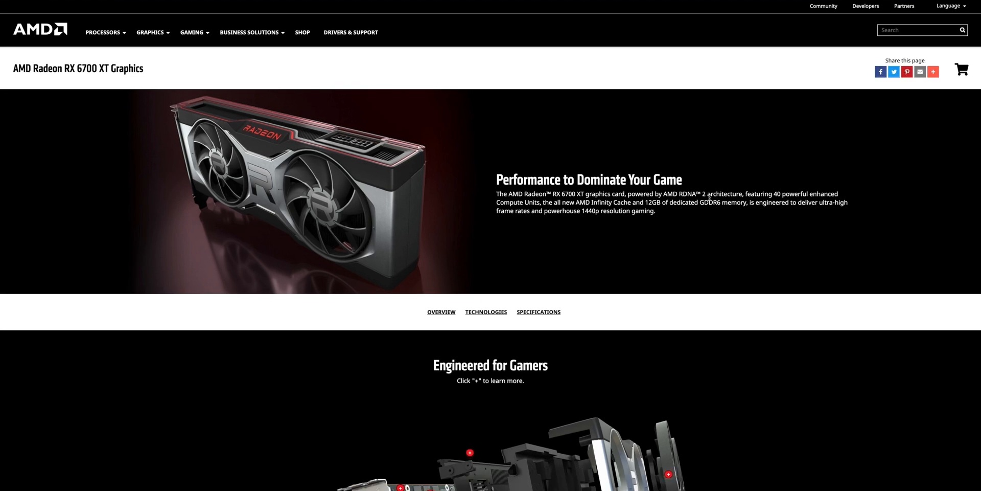
- Jump to the RX 6700 XT specifications table showing compute units, 230 W power and 12 GB memory
scroll(down, 3)
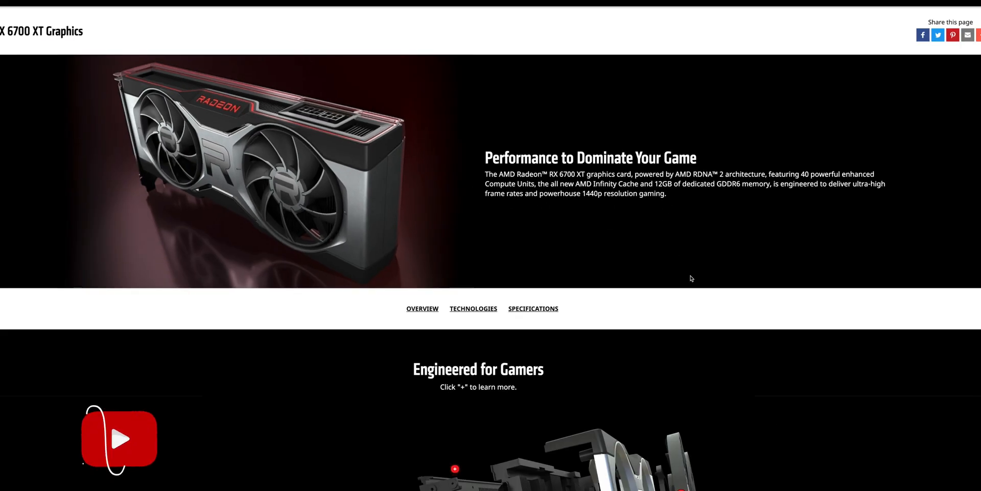
click(119, 437)
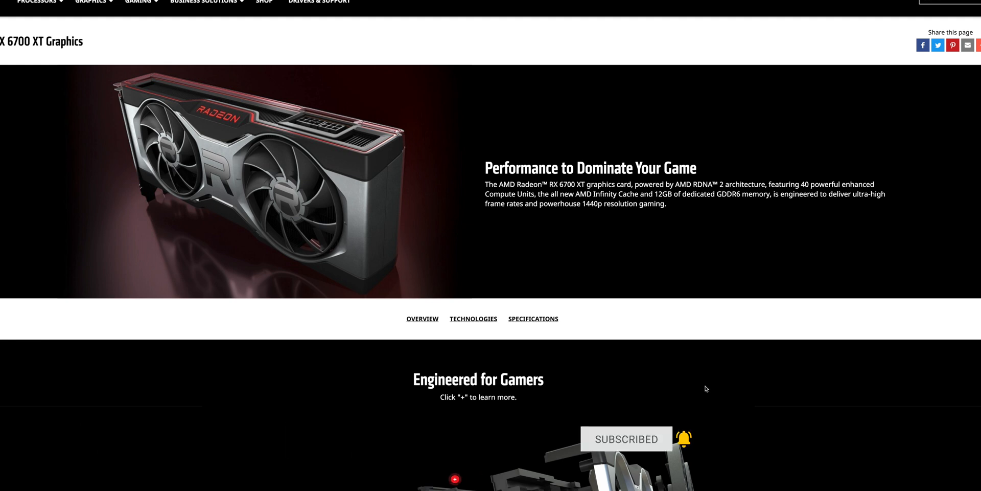
scroll(down, 3)
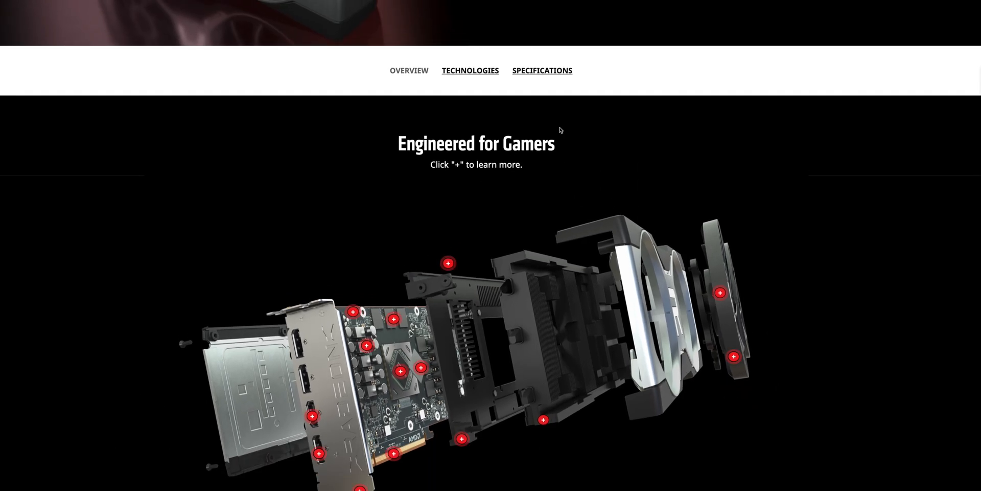
click(542, 70)
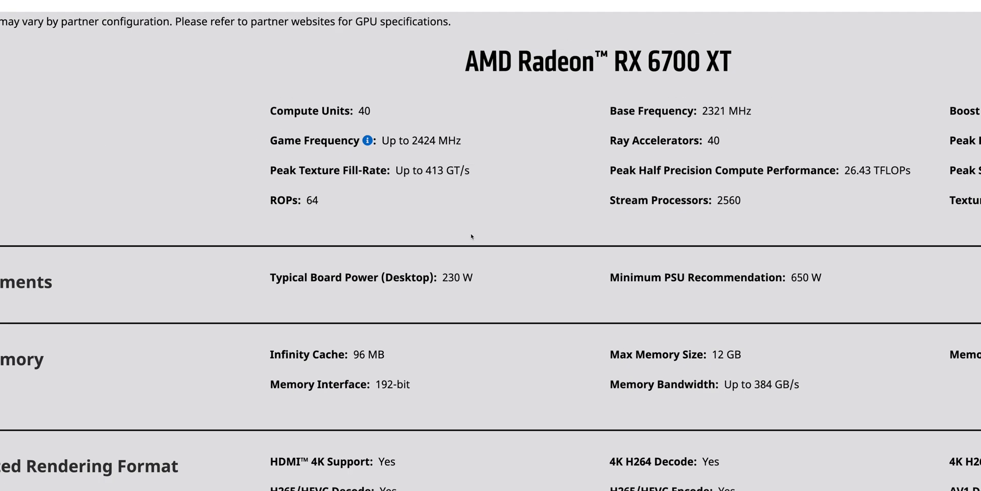
- Scroll through the RX 6700 XT spec table down to Dimensions and General, then back up
scroll(down, 3)
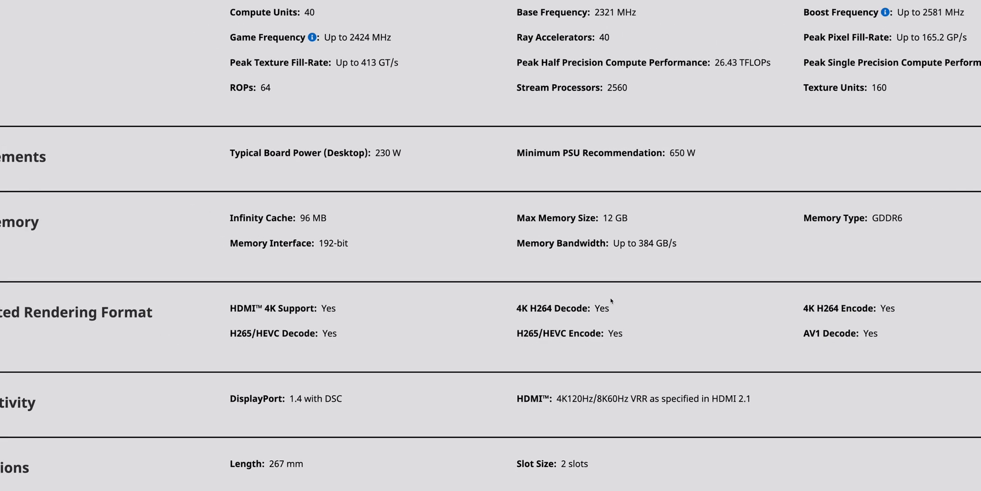
scroll(up, 3)
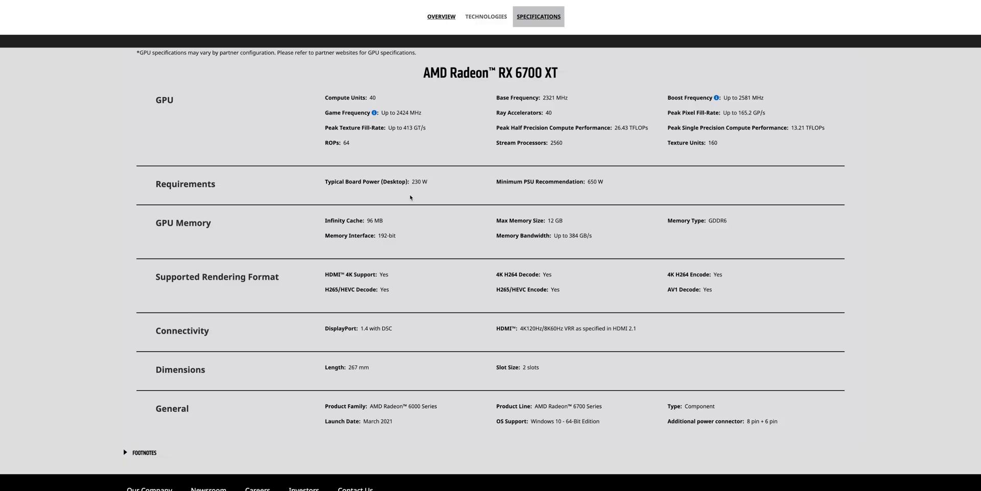
mouse_move(413, 201)
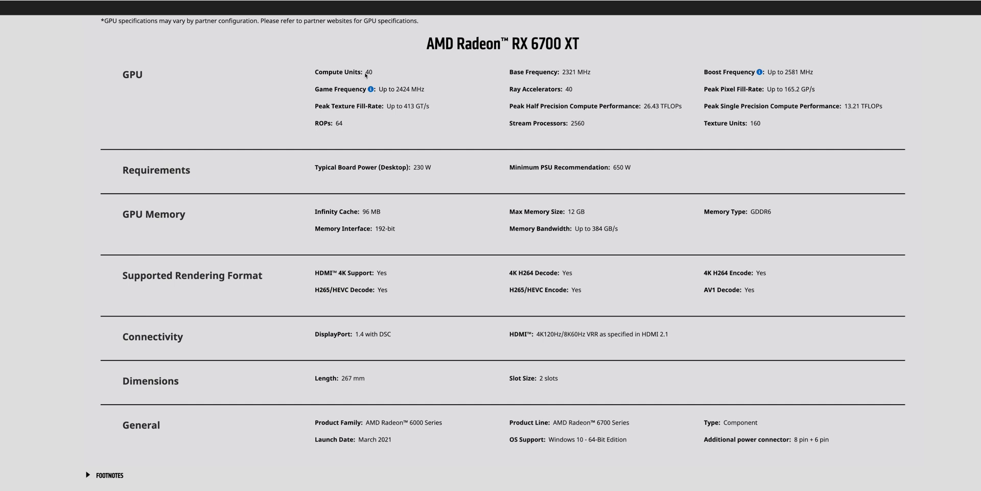
mouse_move(410, 123)
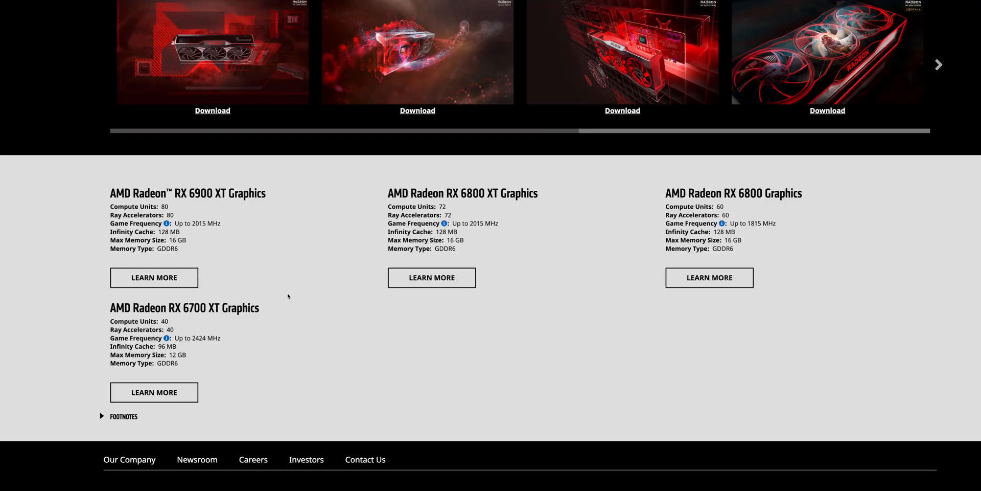
mouse_move(231, 323)
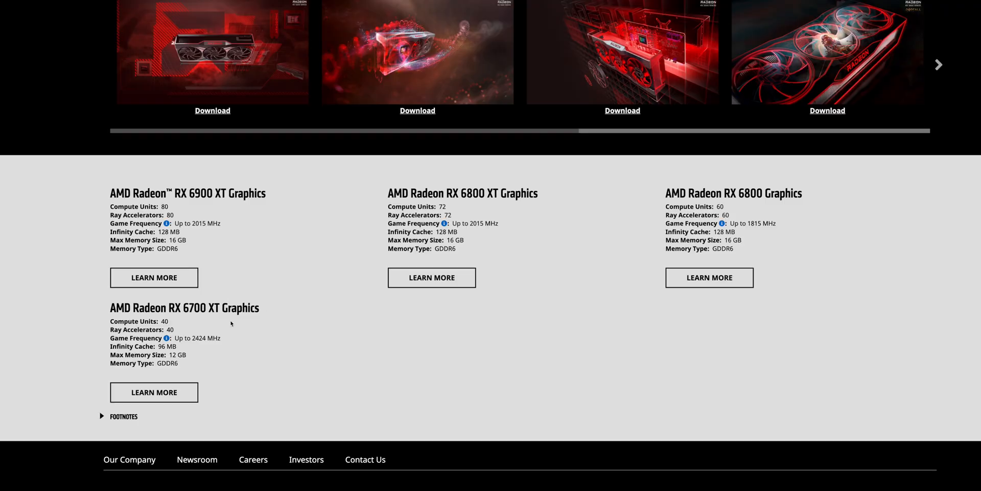
mouse_move(725, 223)
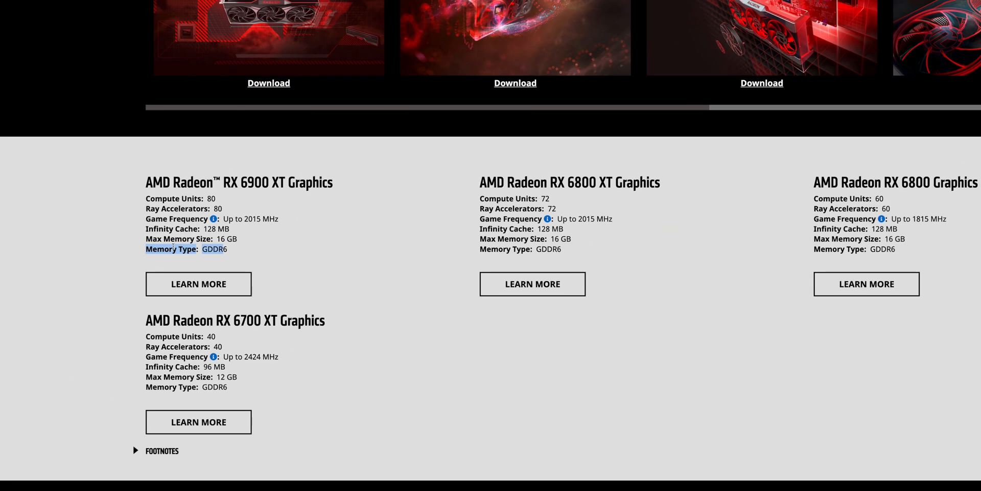
mouse_move(199, 284)
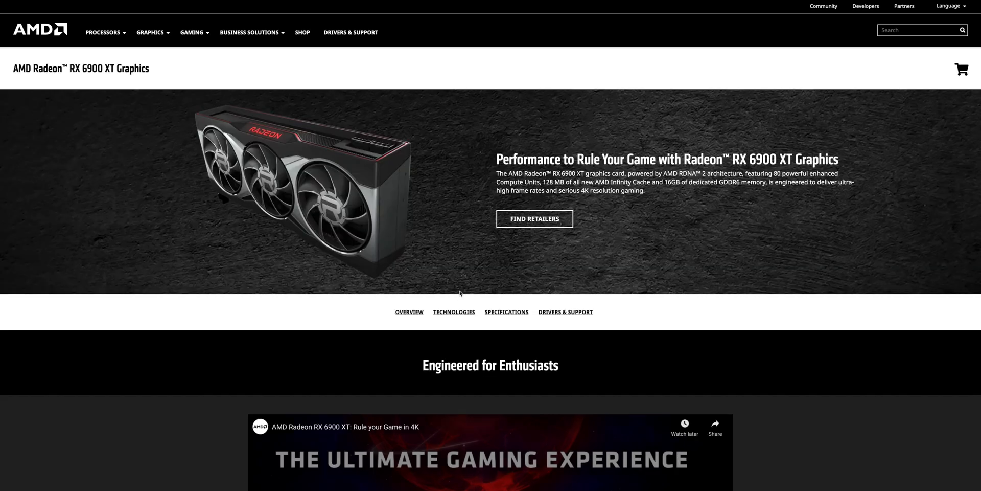
- Bring up the RX 6800 spec table: 60 compute units, 250 W, 16 GB GDDR6
click(507, 312)
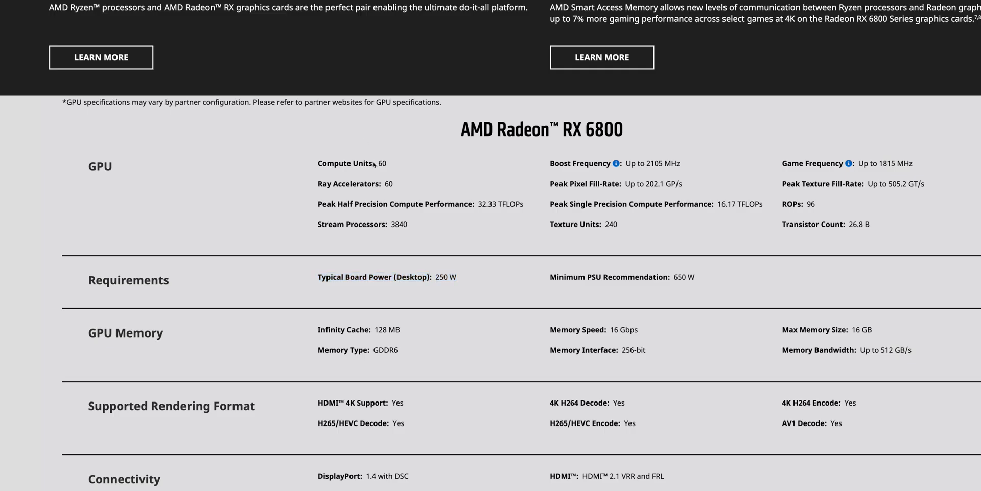
- Highlight the Compute Units label in the RX 6800 GPU specs
double_click(346, 163)
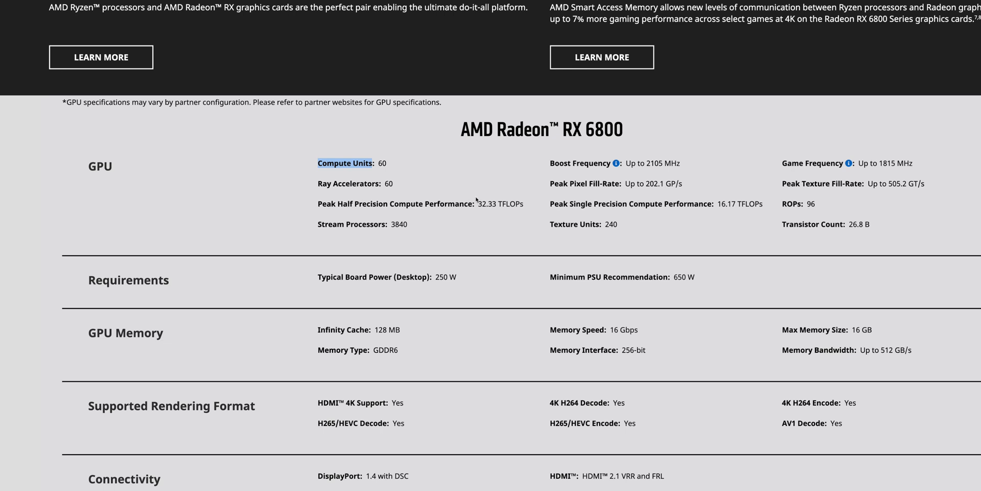
mouse_move(435, 305)
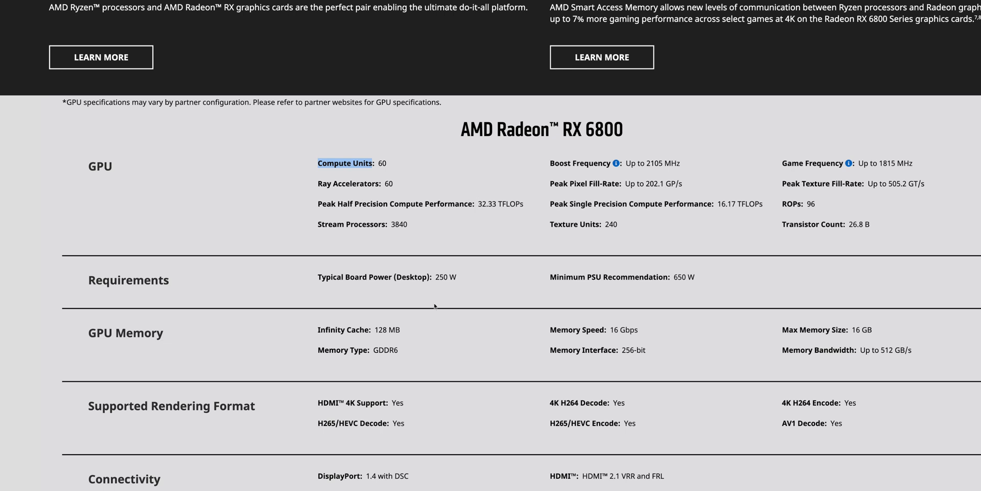